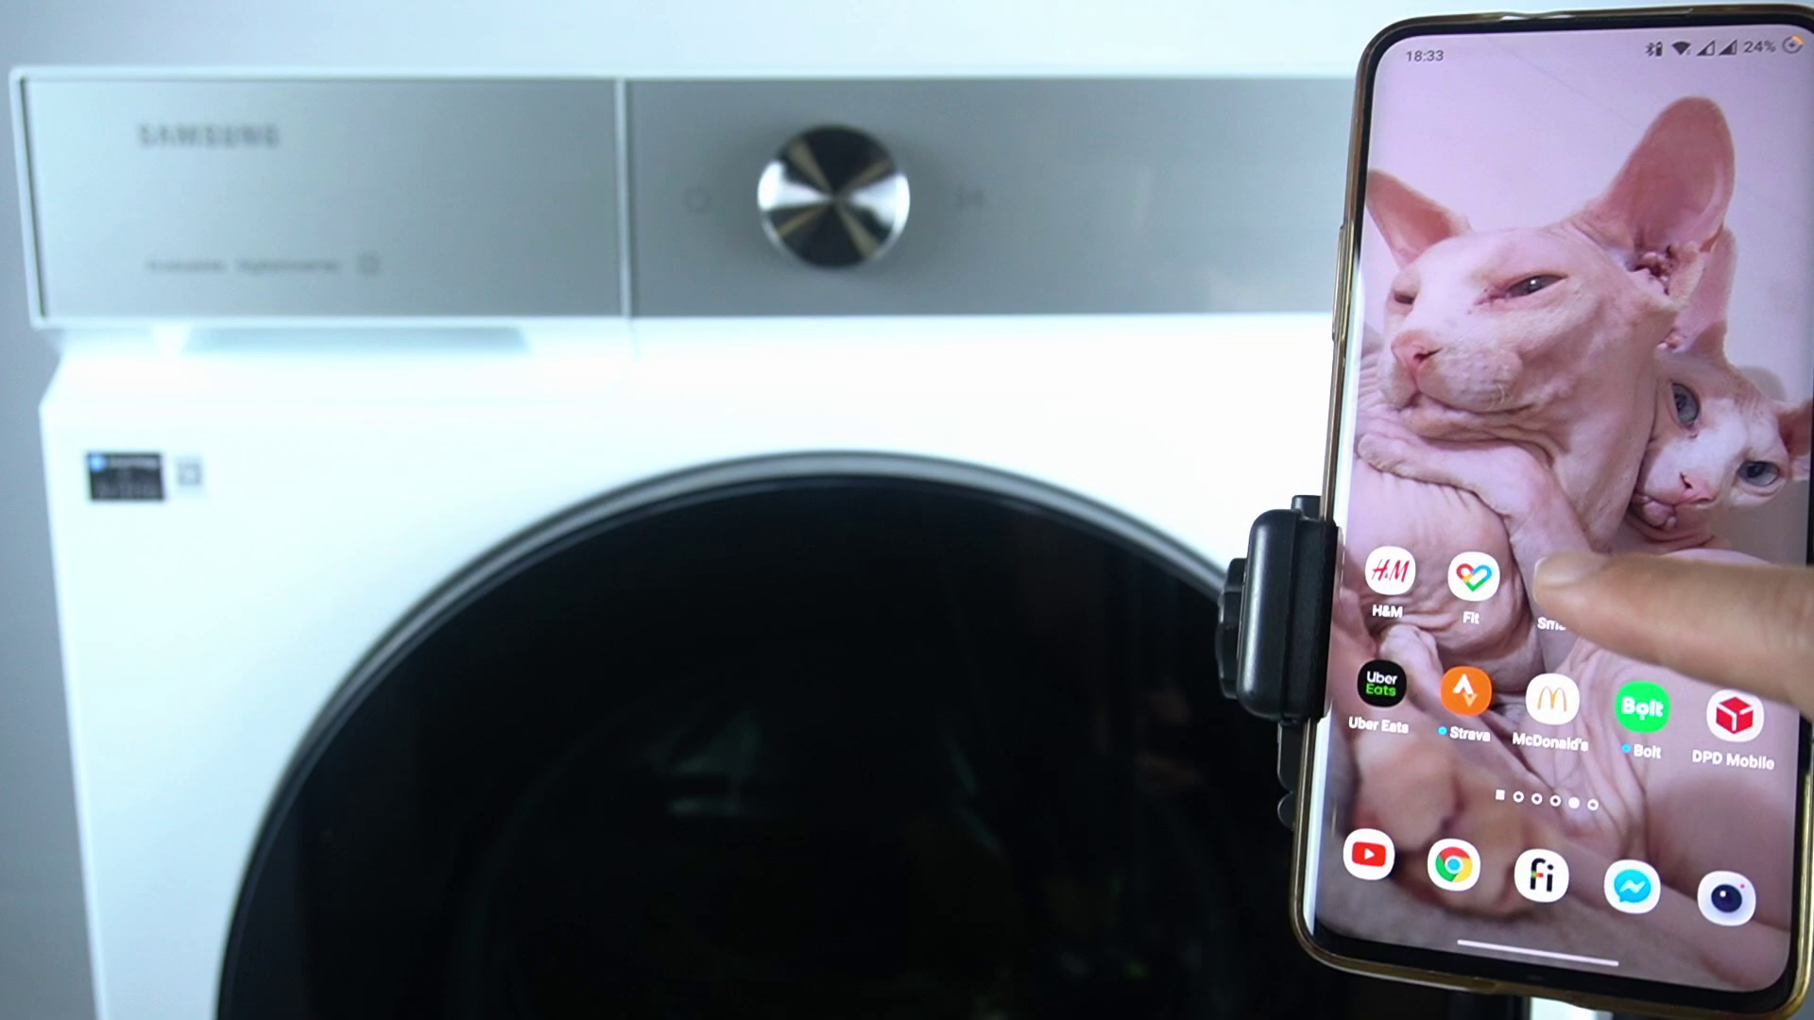
Launch SmartThings and reach the Add device screen listing Samsung and partner devices.
{"action": "left_click", "coordinate": [1555, 586]}
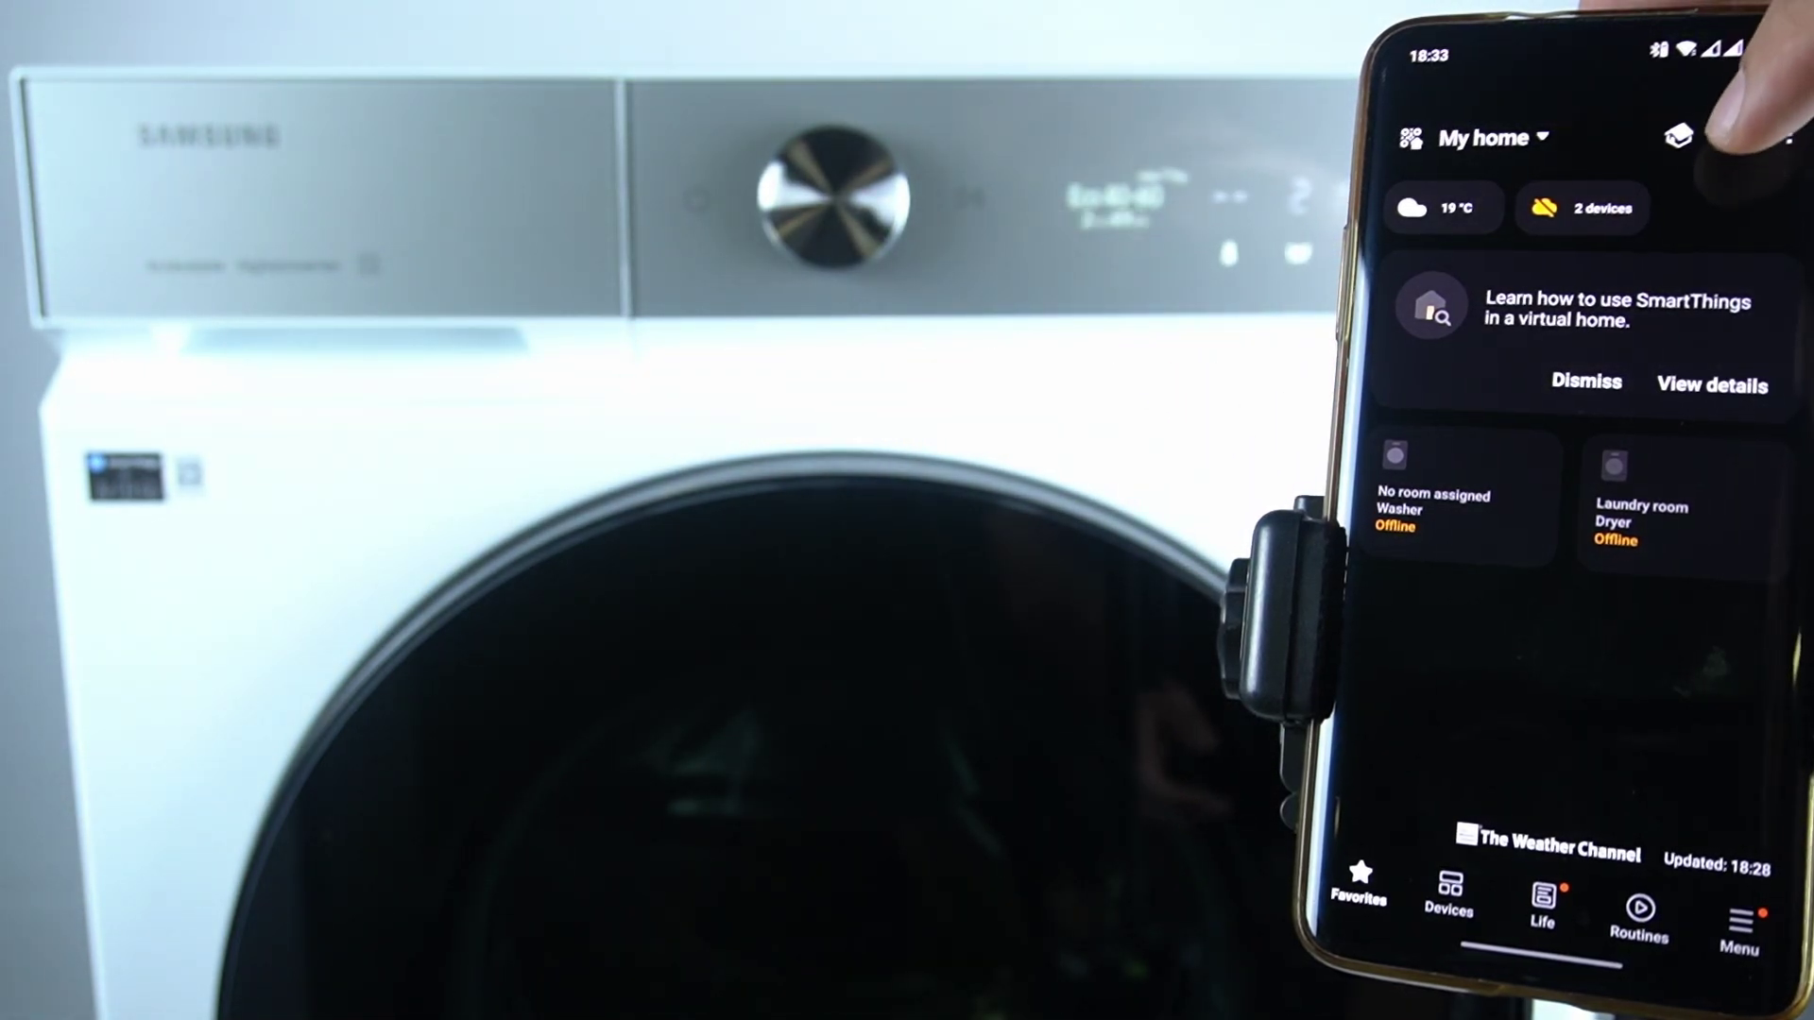
{"action": "left_click", "coordinate": [1691, 134]}
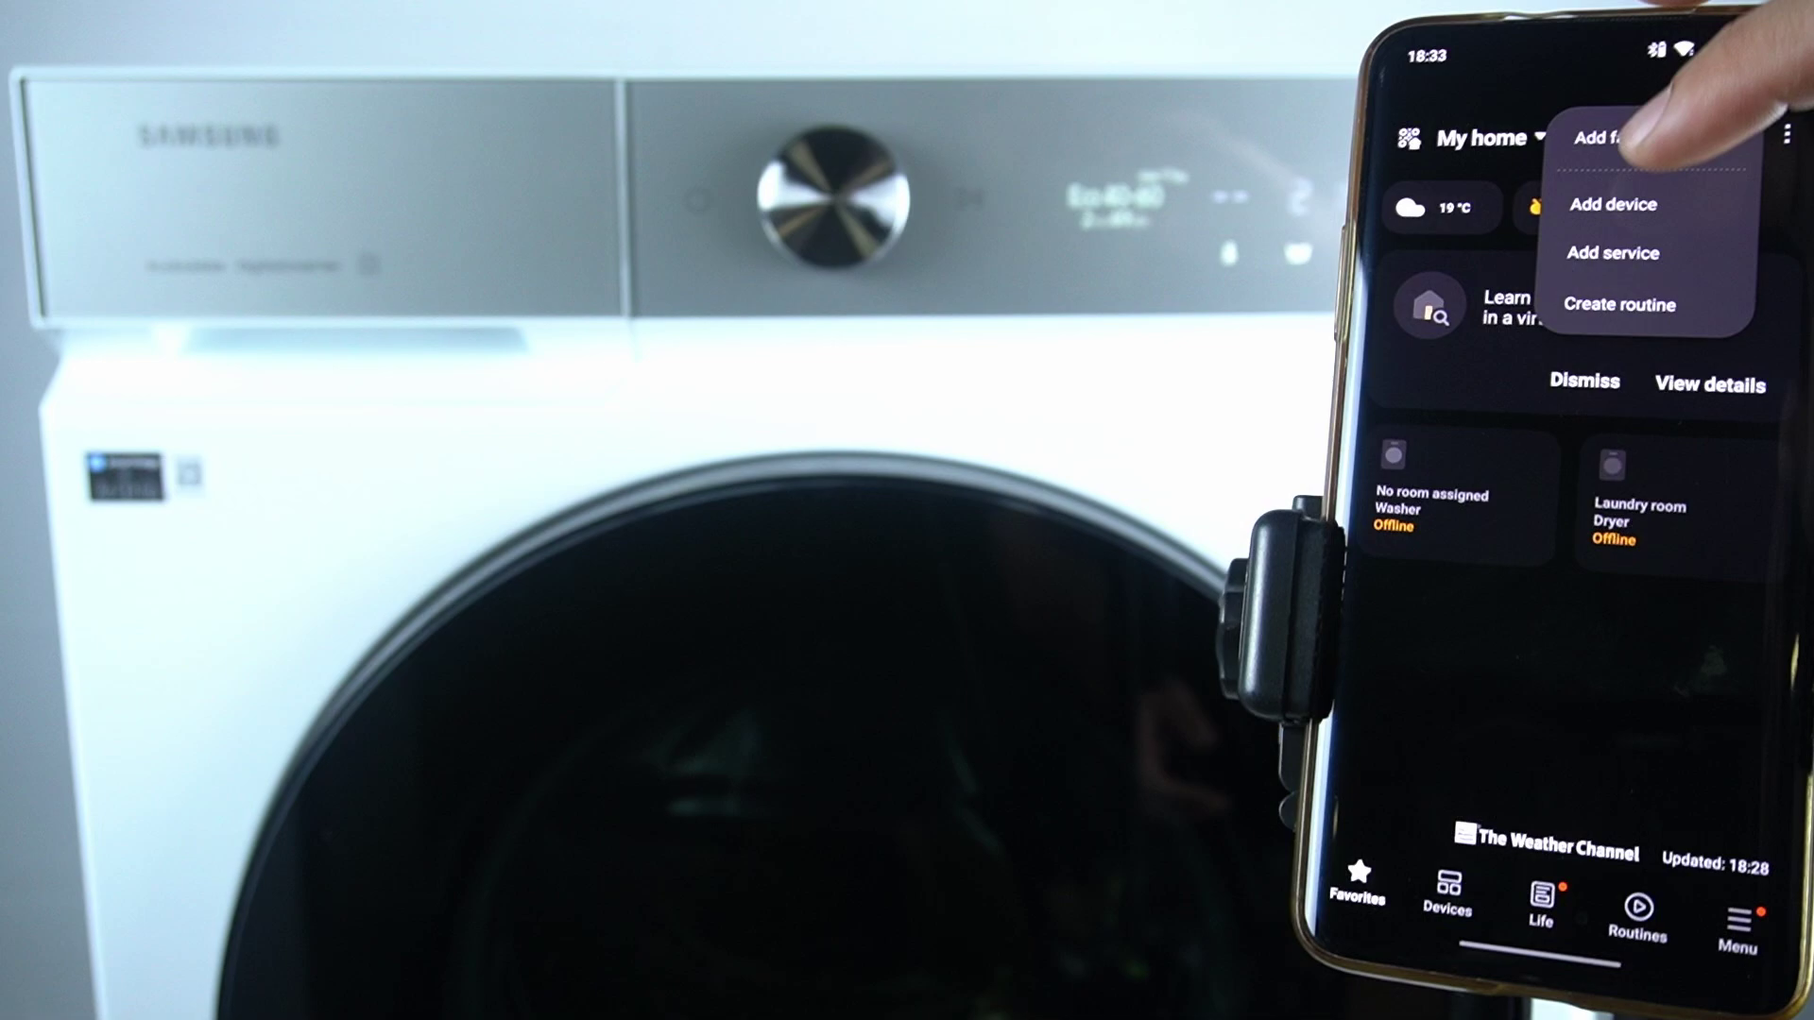
{"action": "left_click", "coordinate": [1607, 204]}
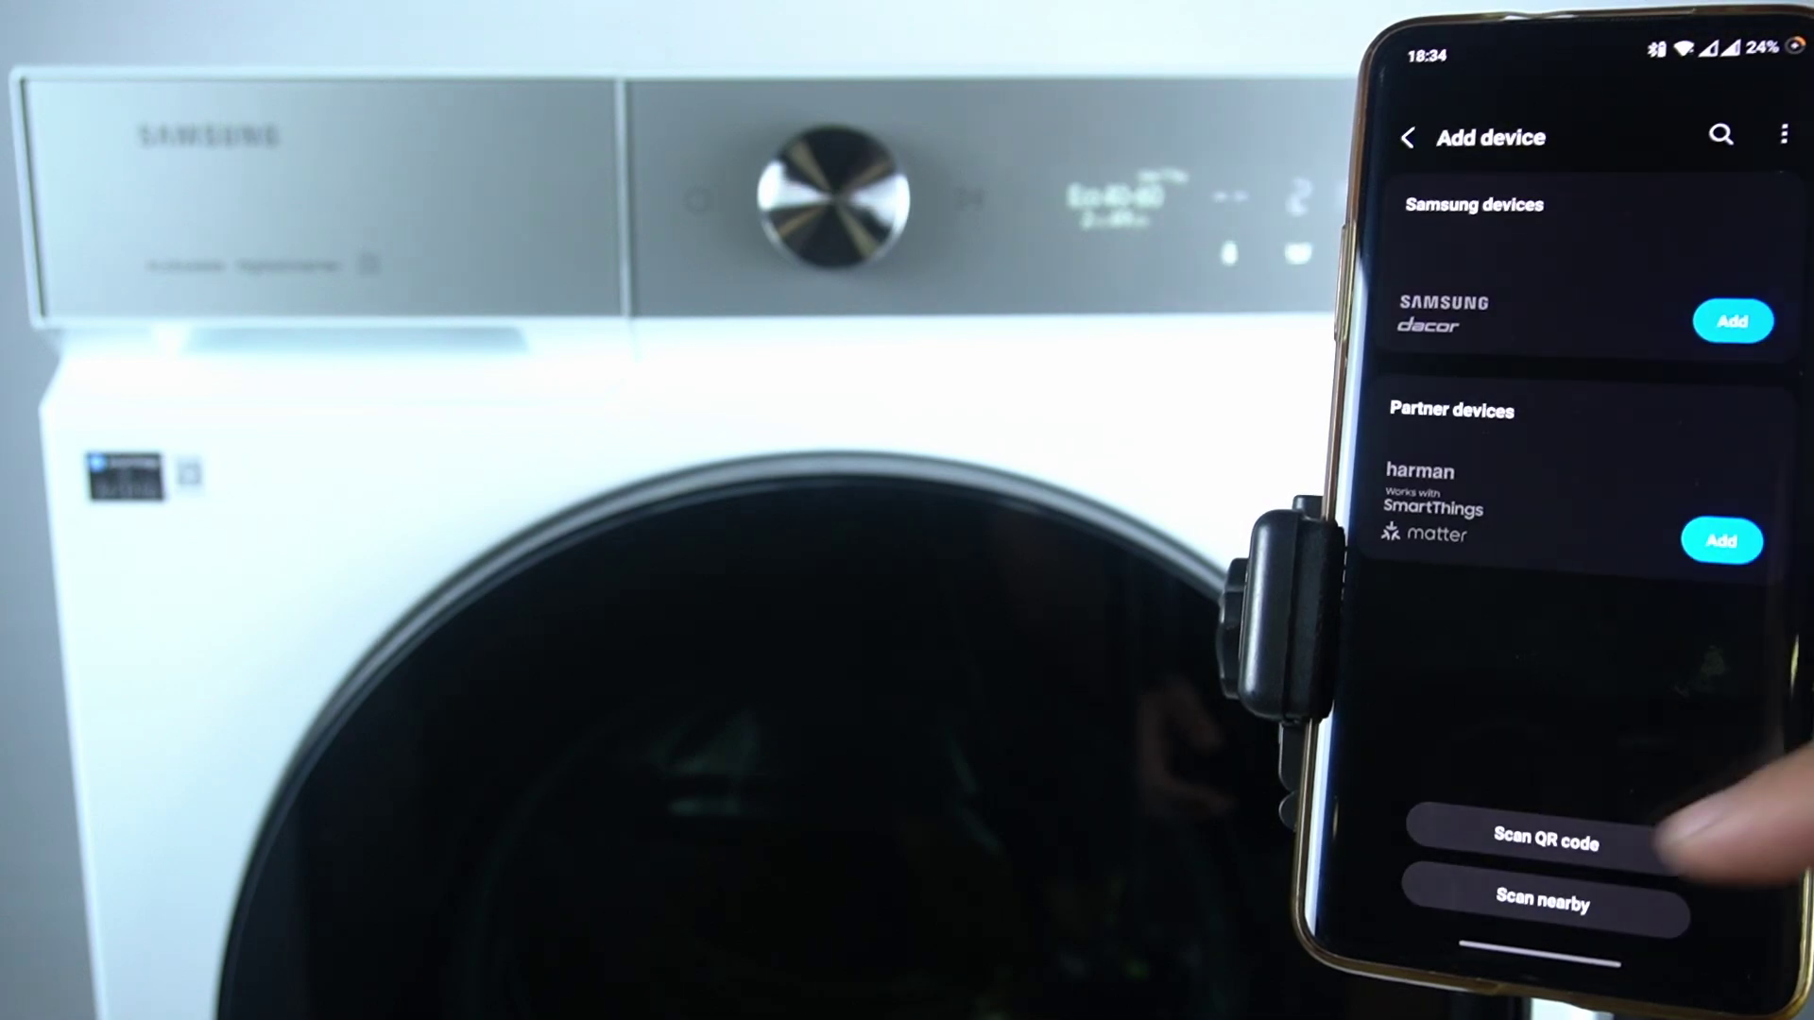